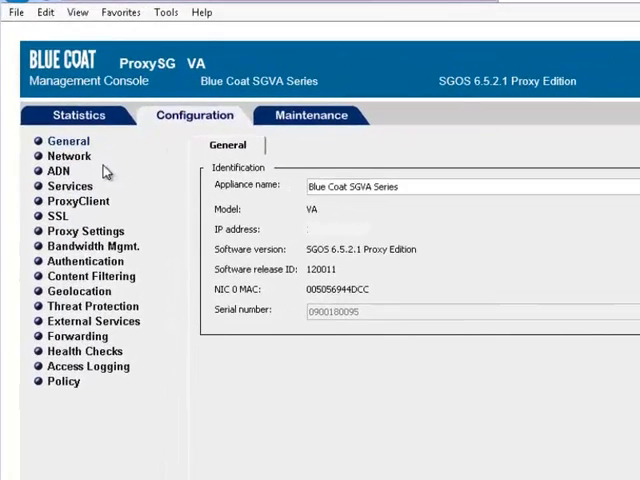
Review the Standard service group's Intercept/Bypass settings on the Proxy Services page.
click(70, 186)
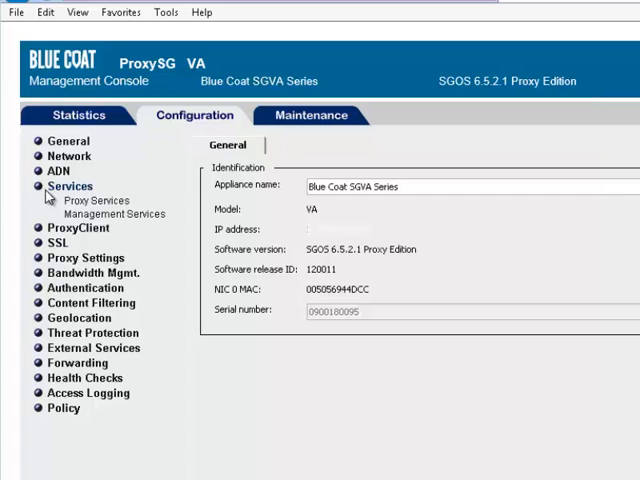
click(96, 200)
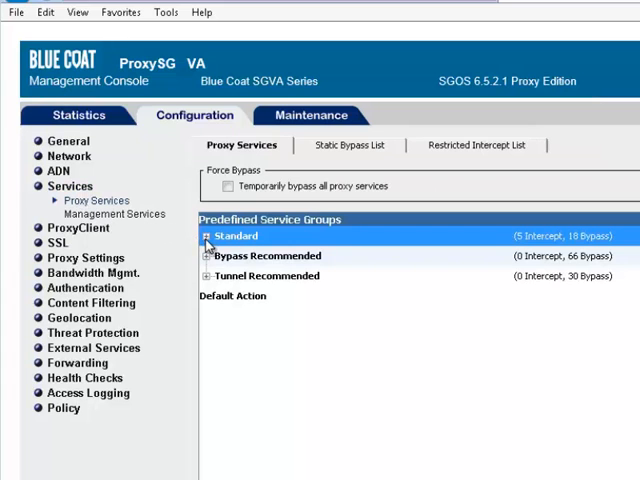
click(204, 236)
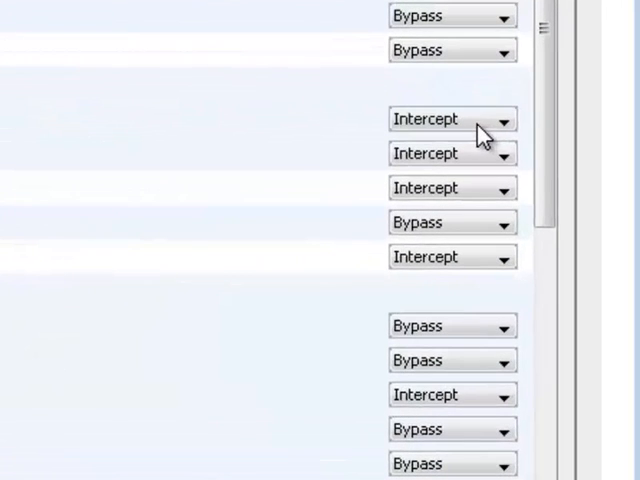
mouse_move(478, 132)
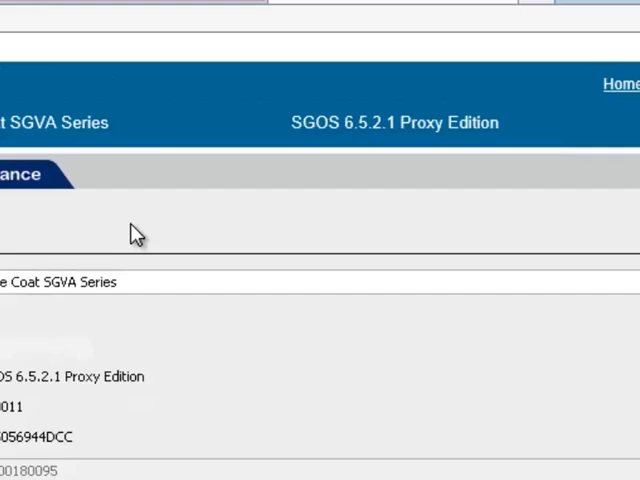
mouse_move(444, 156)
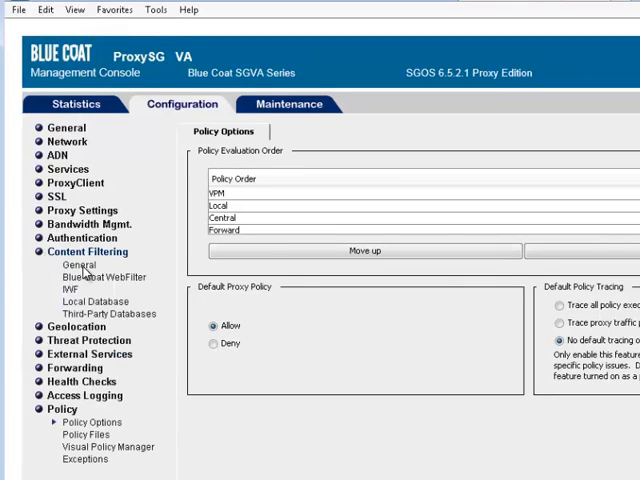
Enable Blue Coat WebFilter as a content filtering provider, apply and acknowledge the commit.
click(68, 264)
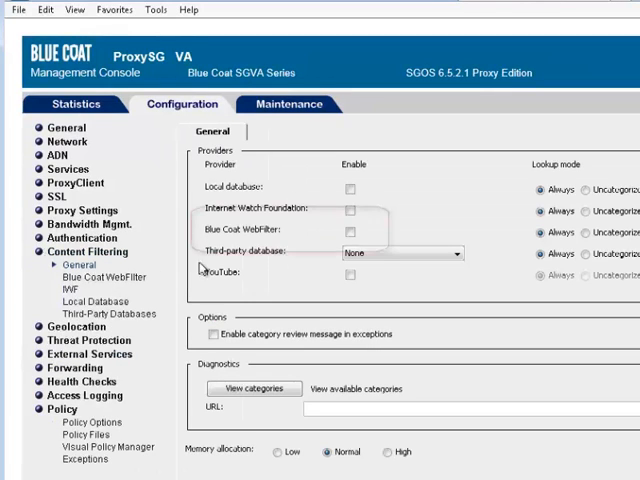
click(350, 232)
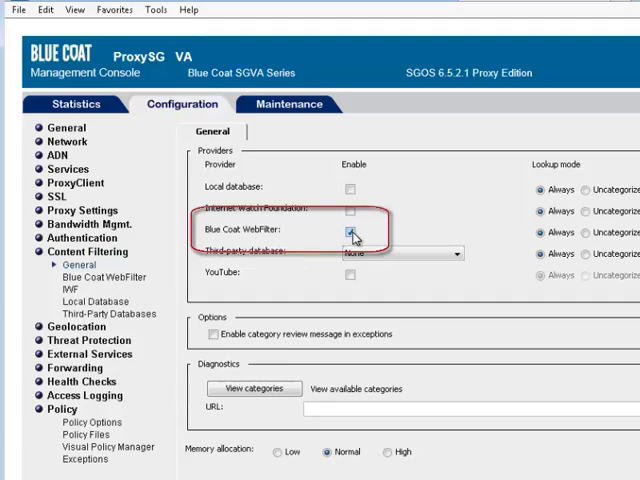
click(352, 232)
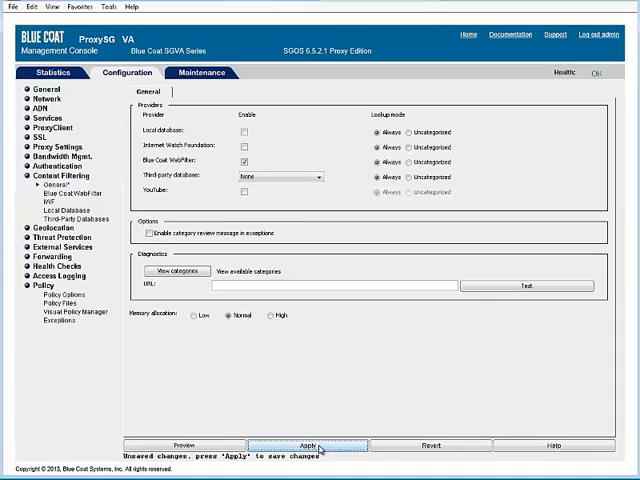
click(304, 444)
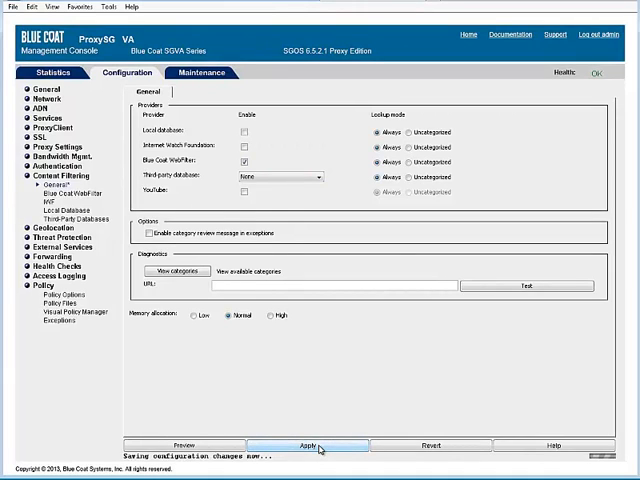
click(308, 444)
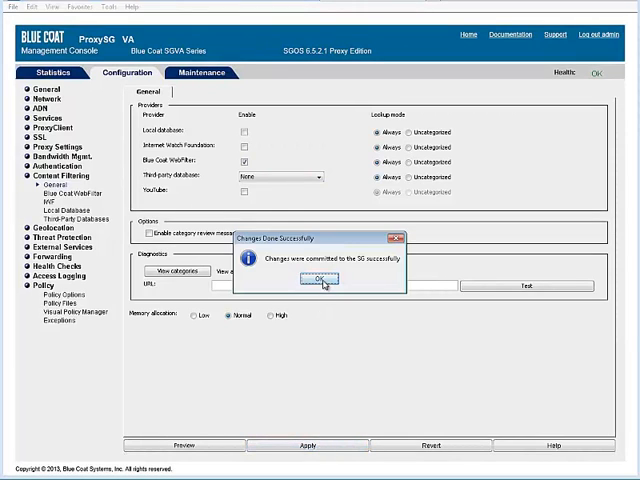
click(320, 280)
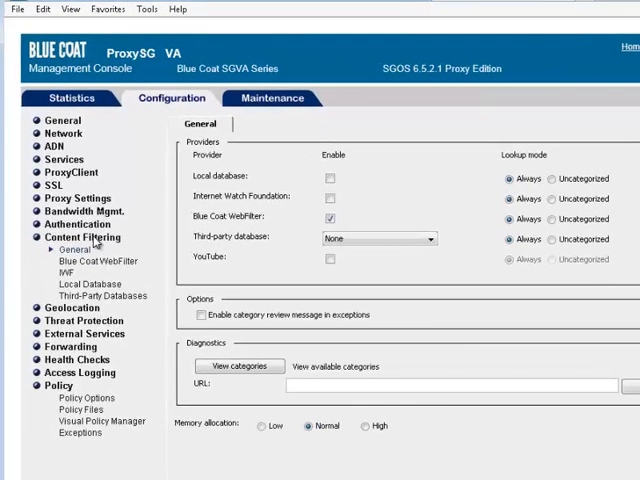
Start the Blue Coat WebFilter database download now and view its download status.
click(96, 260)
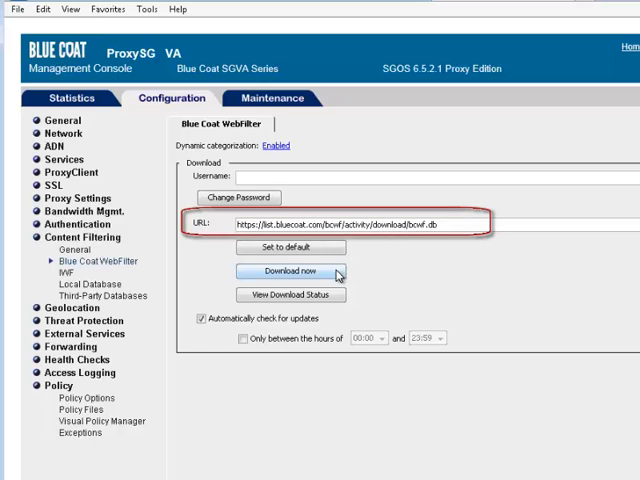
click(290, 272)
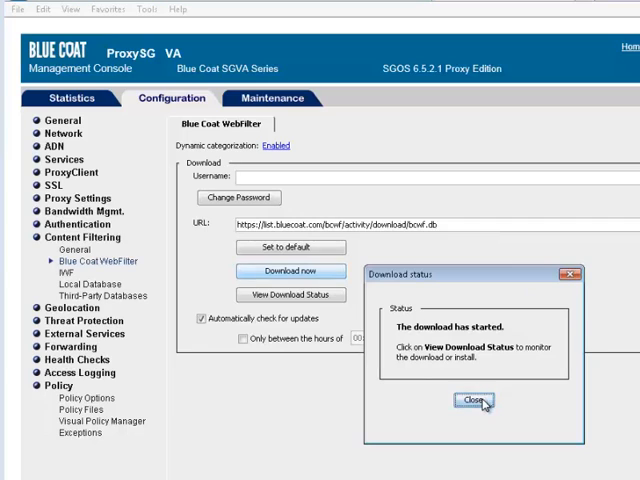
click(472, 400)
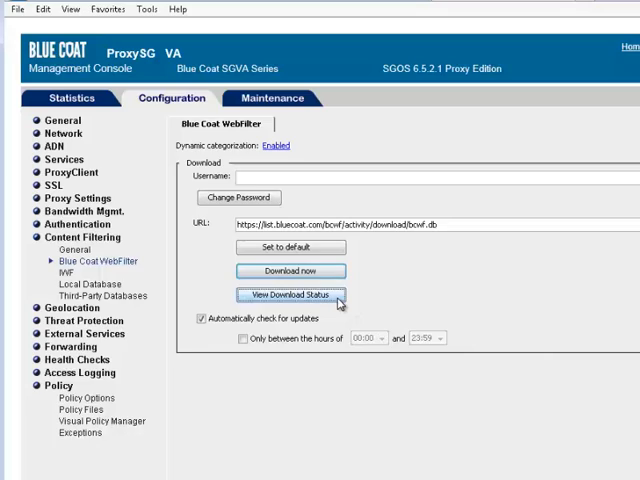
click(290, 296)
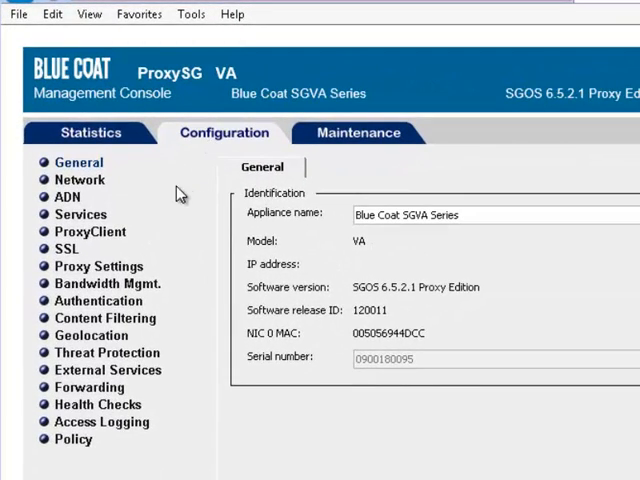
mouse_move(50, 362)
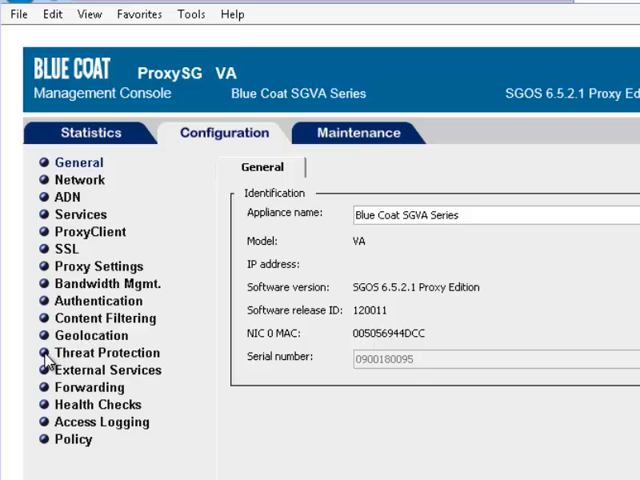
click(106, 352)
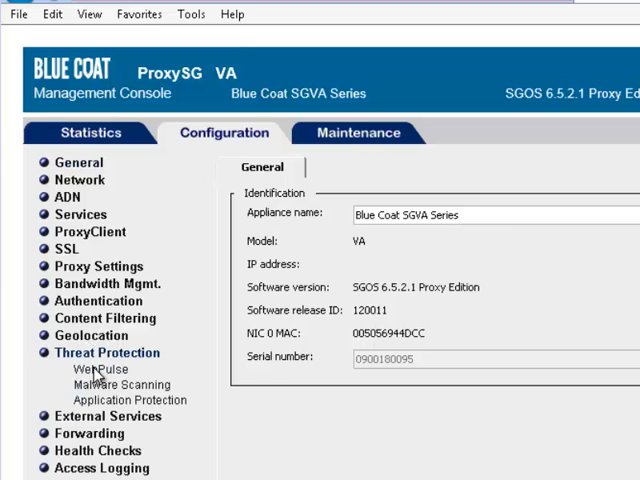
click(100, 368)
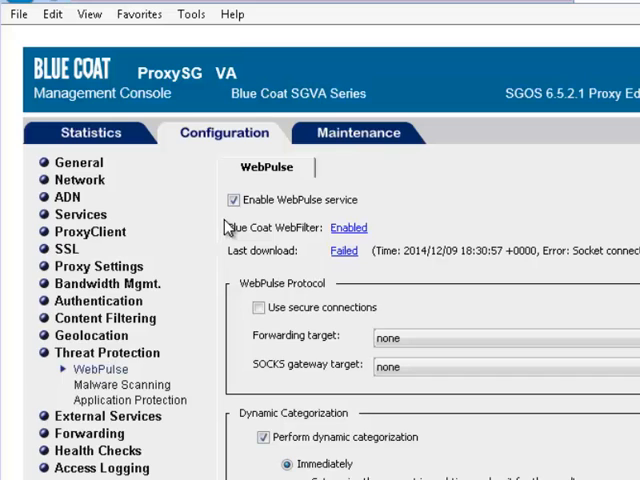
click(234, 200)
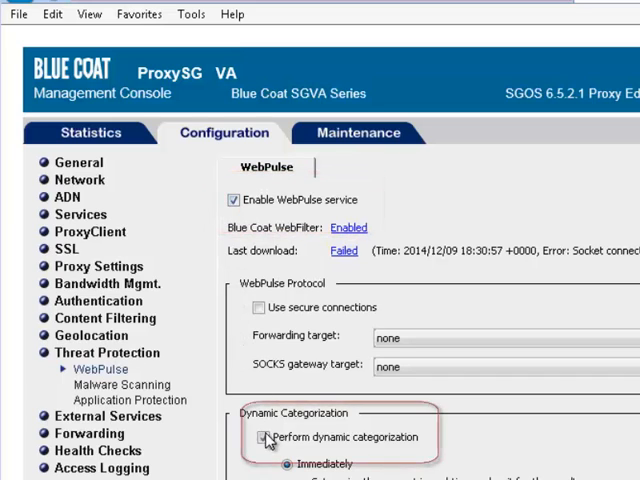
click(262, 436)
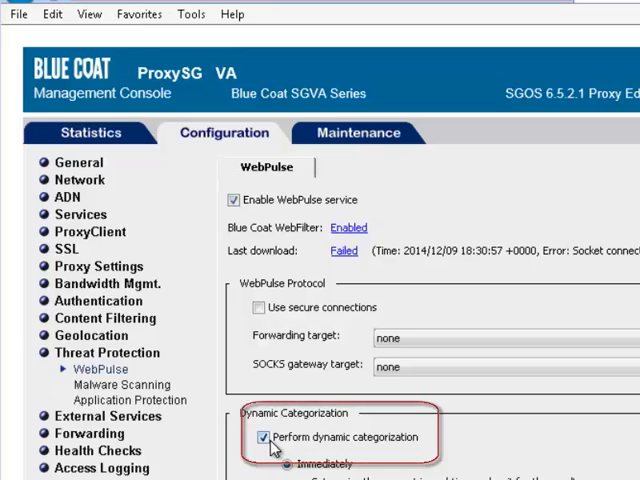
scroll(down, 3)
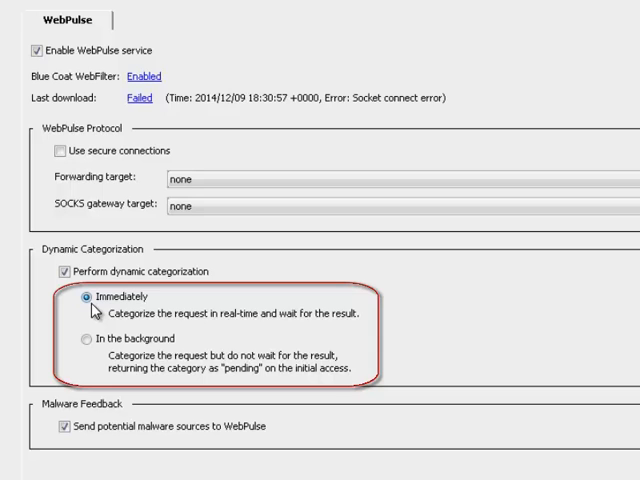
mouse_move(88, 340)
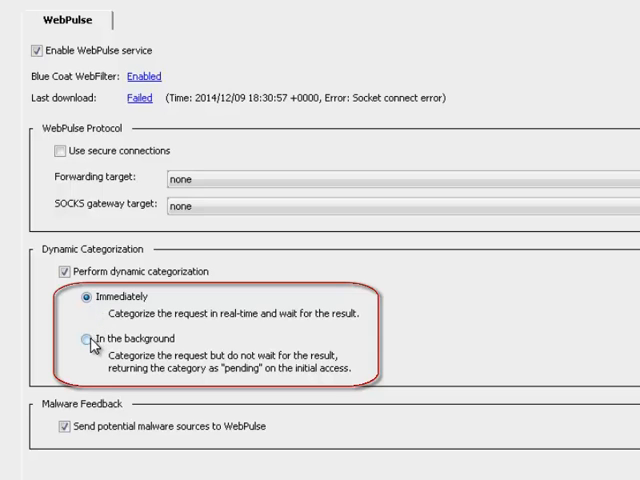
click(80, 340)
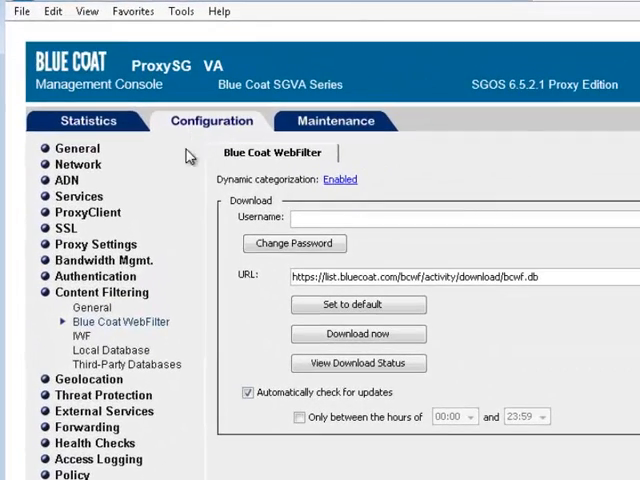
mouse_move(108, 306)
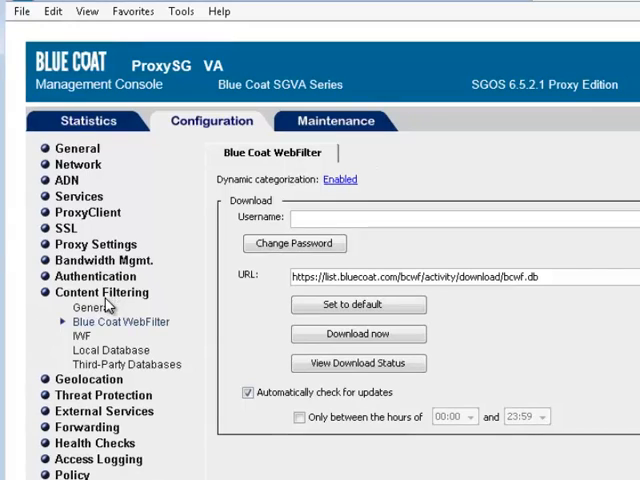
click(88, 308)
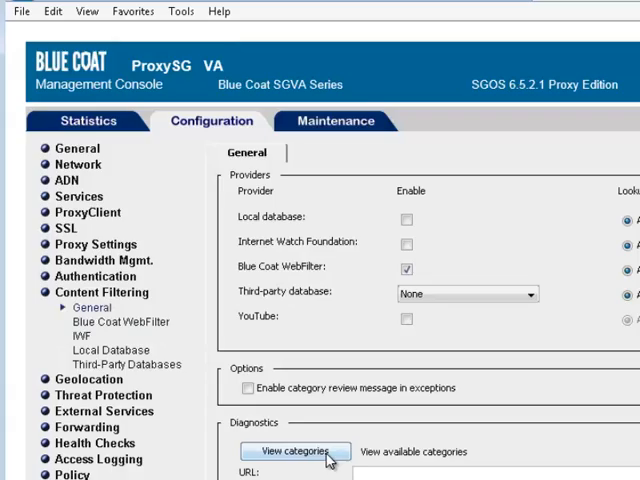
click(294, 452)
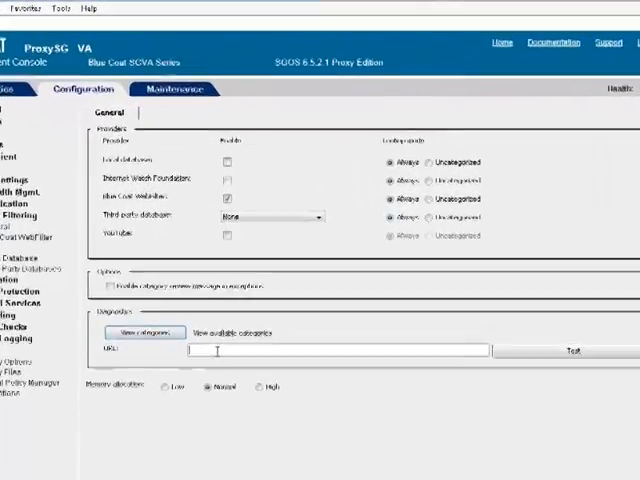
text(www.facebook.)
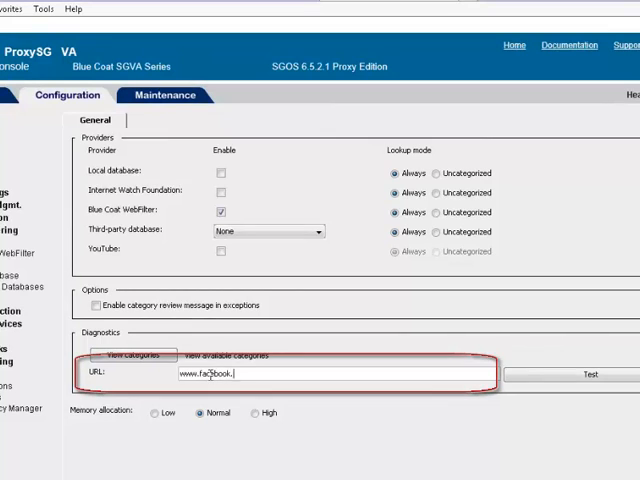
text(com)
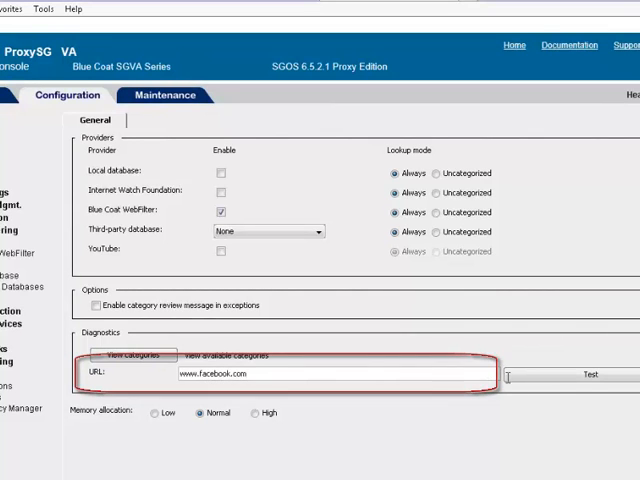
click(588, 374)
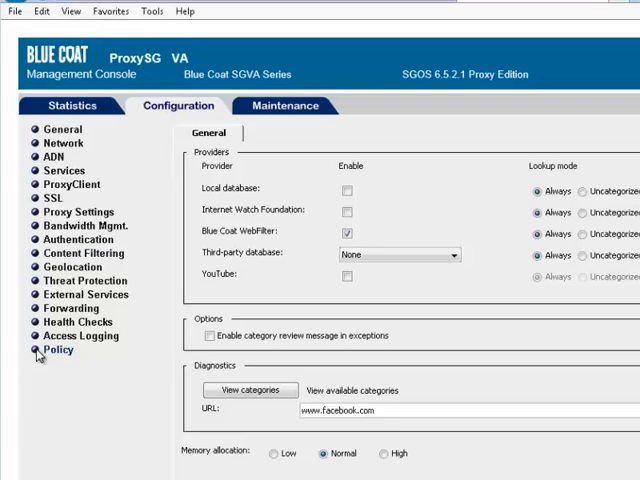
Launch the Visual Policy Manager and list the layer types available in its Policy menu.
click(58, 348)
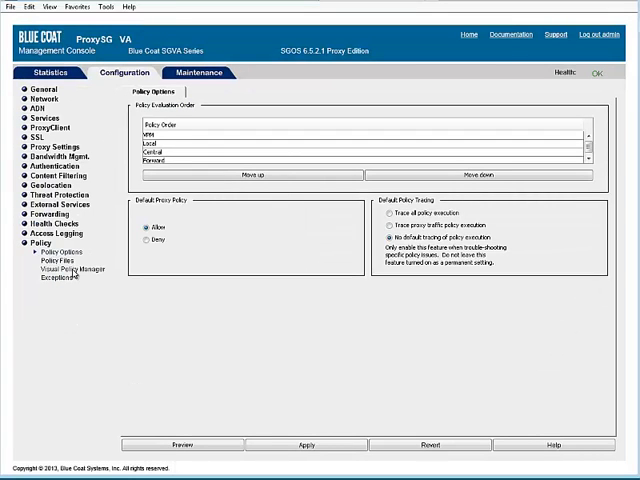
click(72, 270)
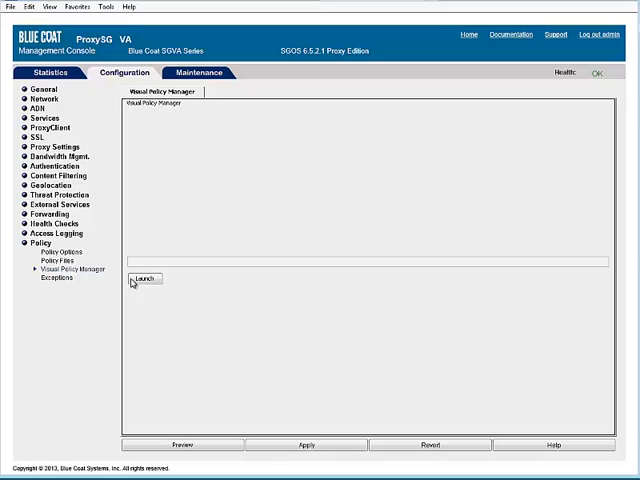
click(144, 280)
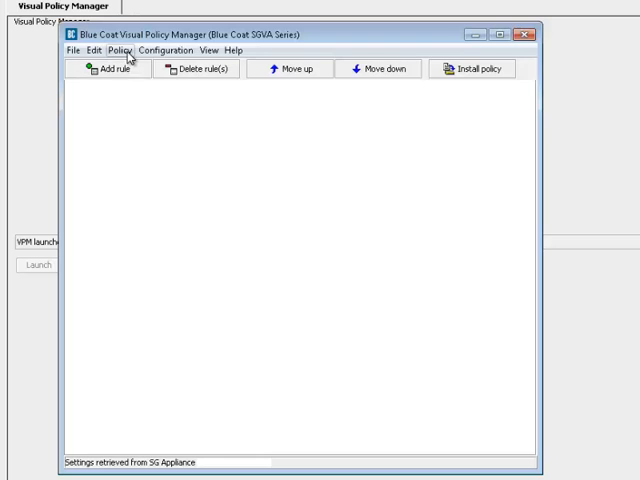
click(120, 52)
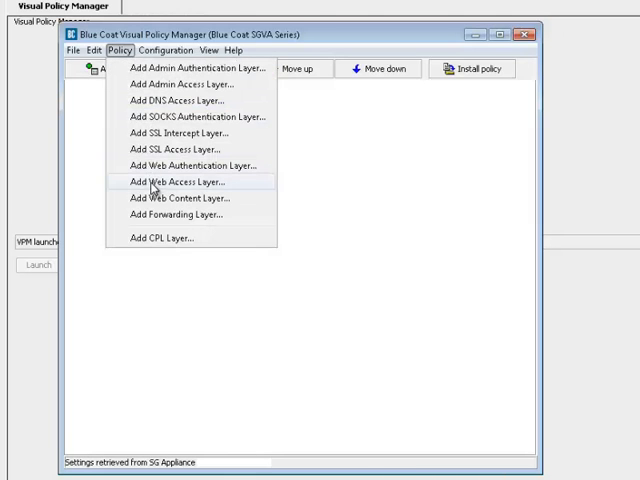
Add a Web Access Layer named 'blocked categories' with one default Deny rule.
click(180, 180)
text(blocked cate)
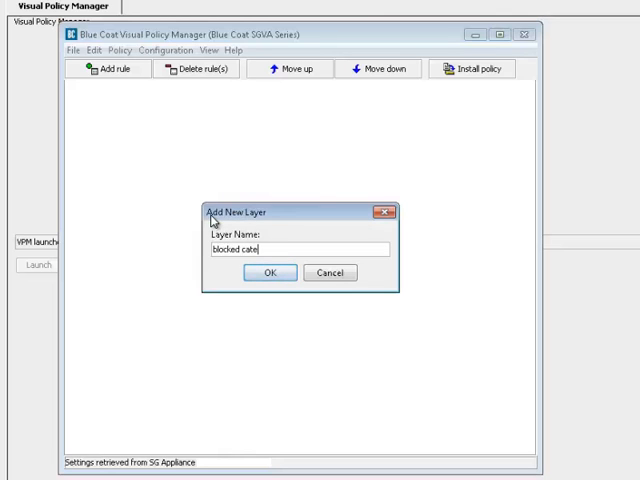
text(gories)
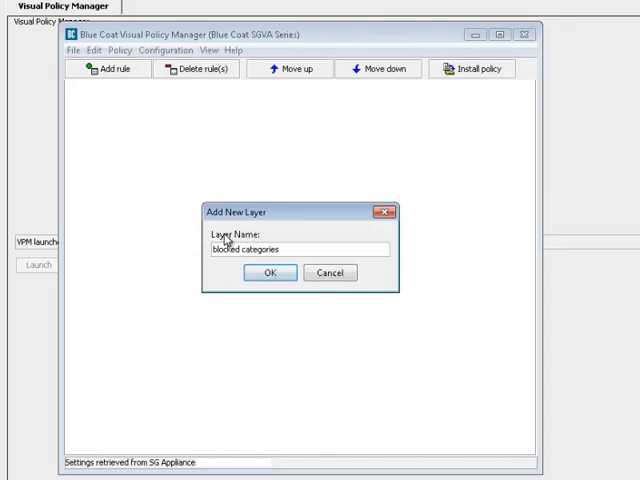
click(268, 272)
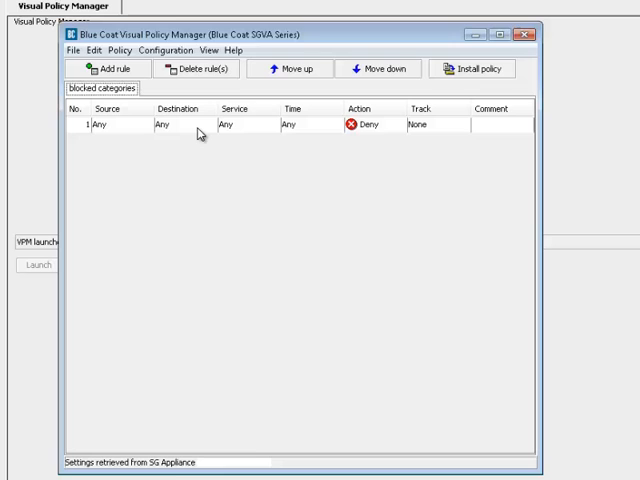
right_click(176, 124)
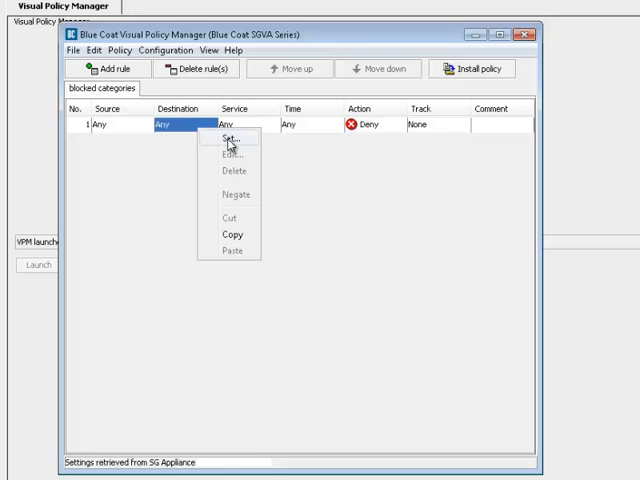
Create a Request URL Category object 'gambling' covering Gambling and set it as the rule's destination.
click(228, 138)
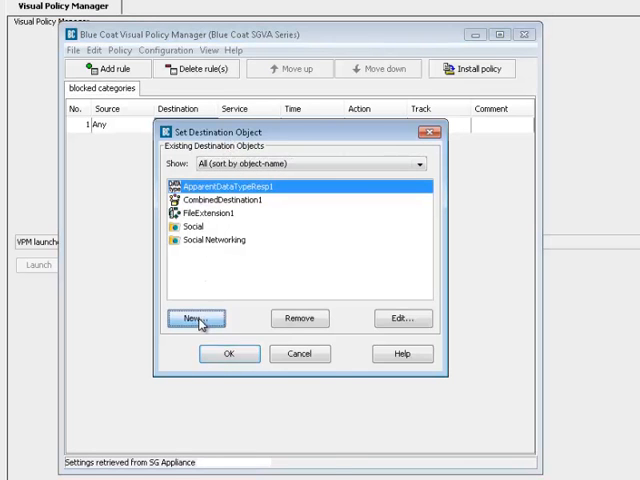
click(196, 318)
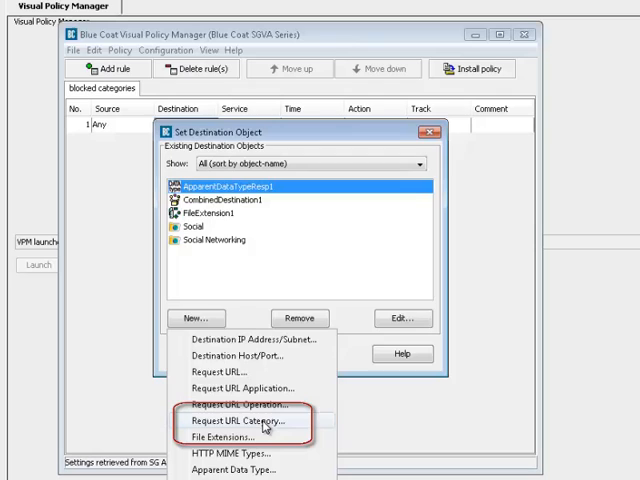
click(232, 420)
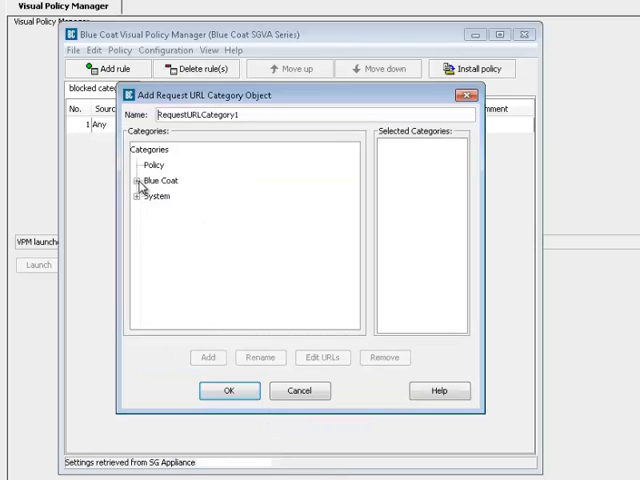
click(136, 180)
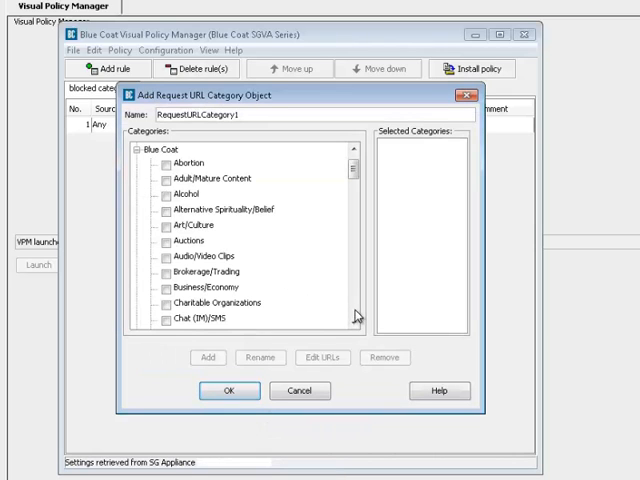
scroll(down, 3)
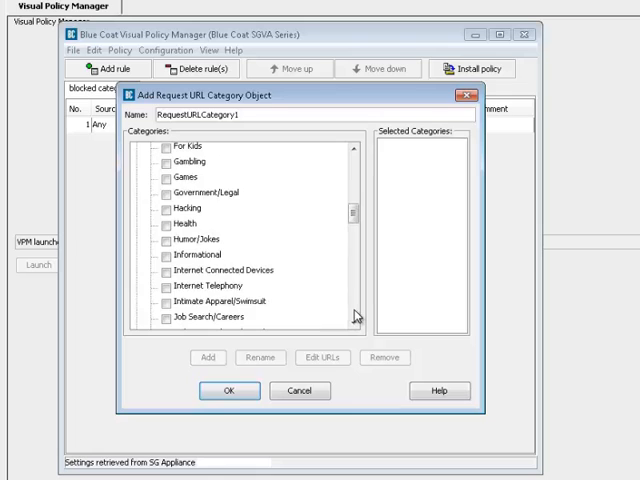
click(166, 162)
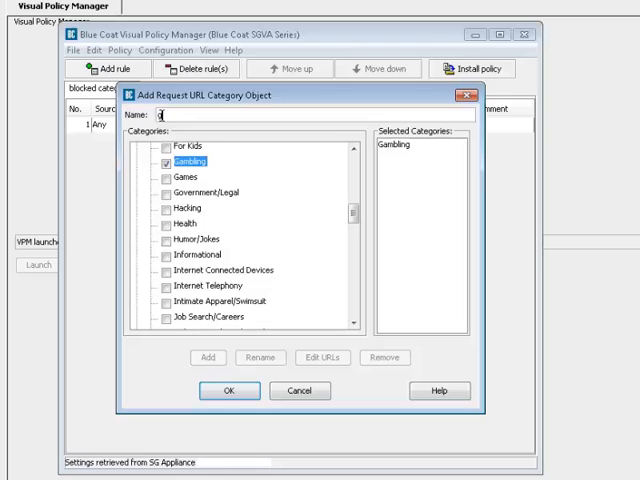
text(gambling)
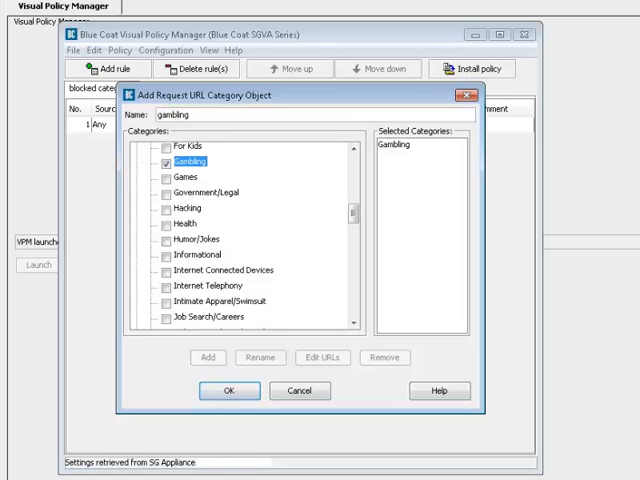
click(228, 390)
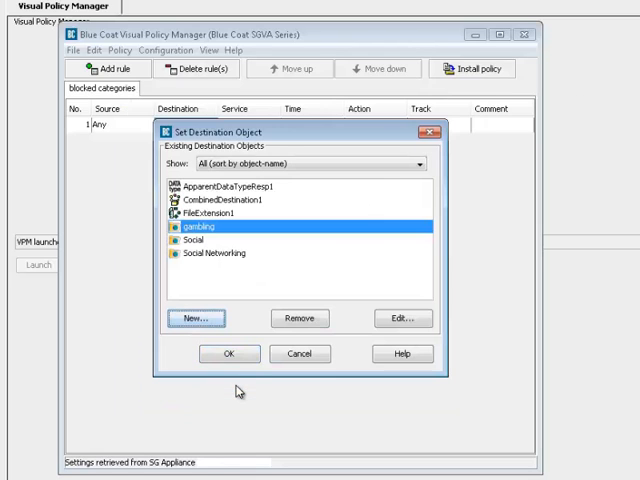
click(228, 352)
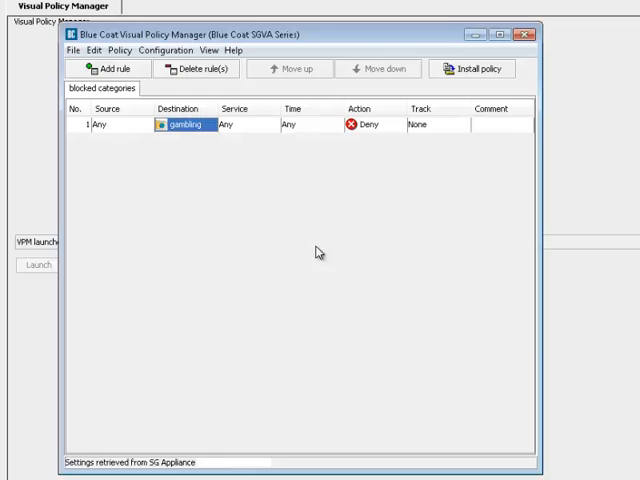
Install the blocked categories policy with the gambling deny rule on the appliance.
click(472, 68)
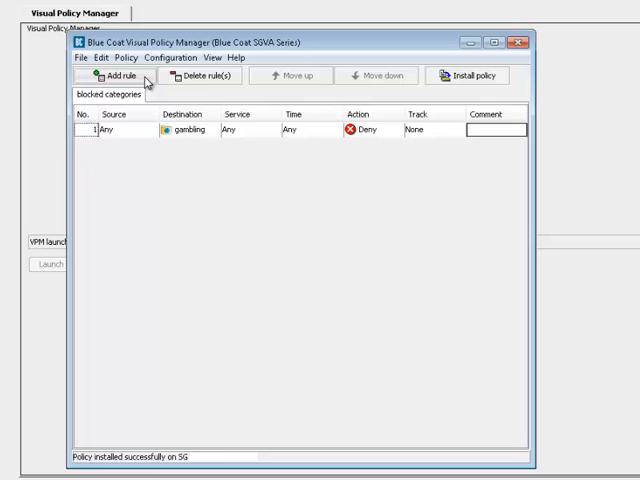
Add a second rule and create a URL category object 'radio' covering Radio/Audio Streams.
click(118, 76)
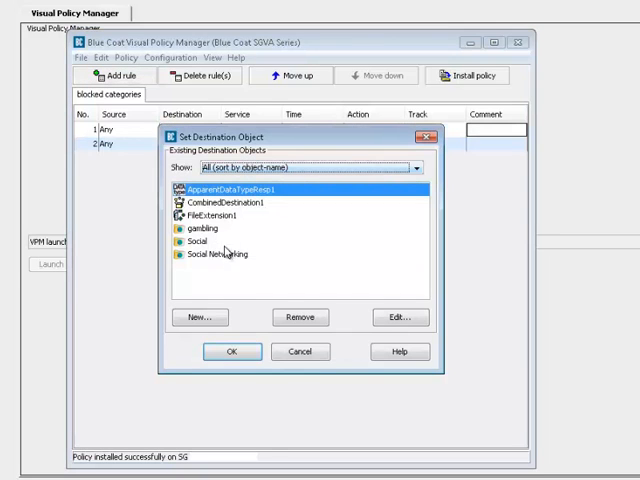
click(200, 316)
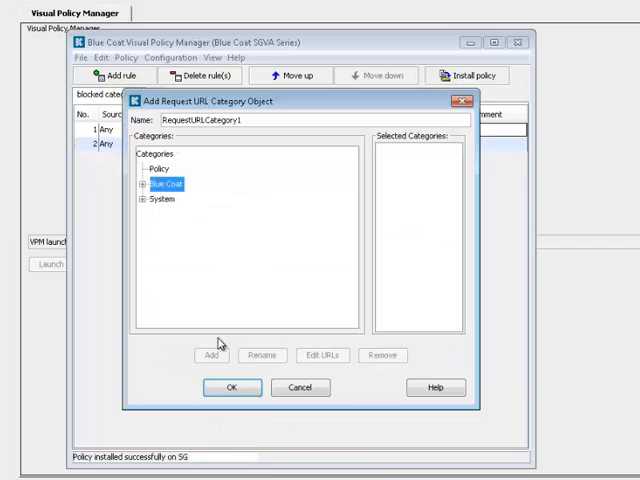
click(148, 184)
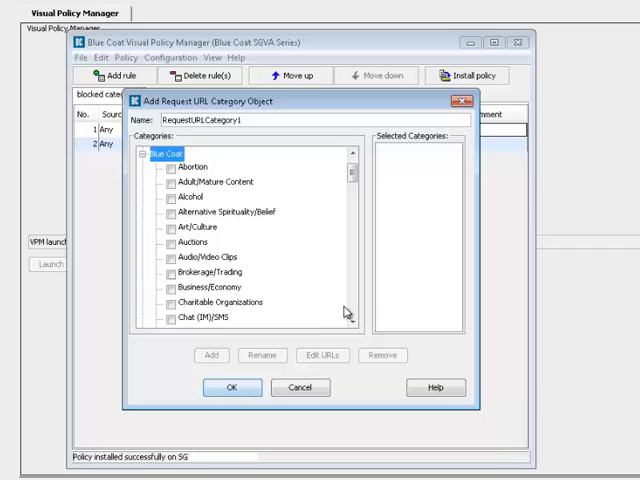
scroll(down, 3)
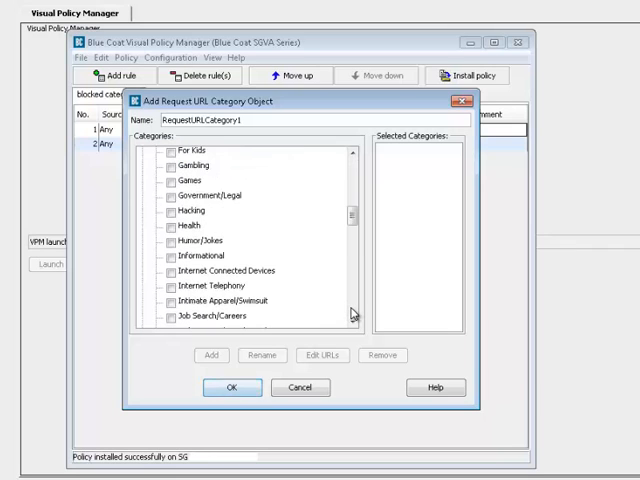
scroll(down, 3)
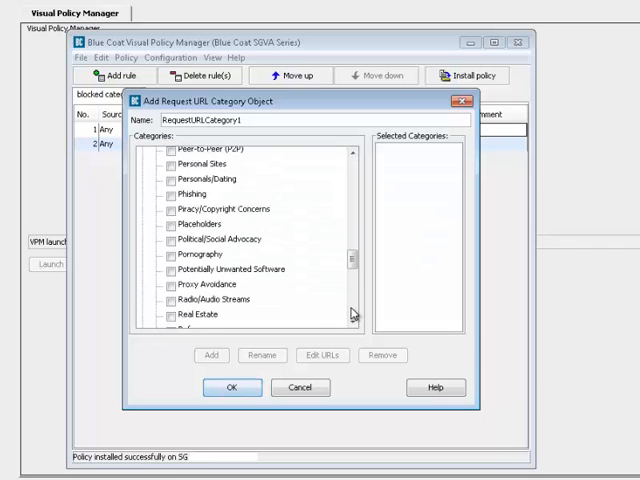
click(170, 298)
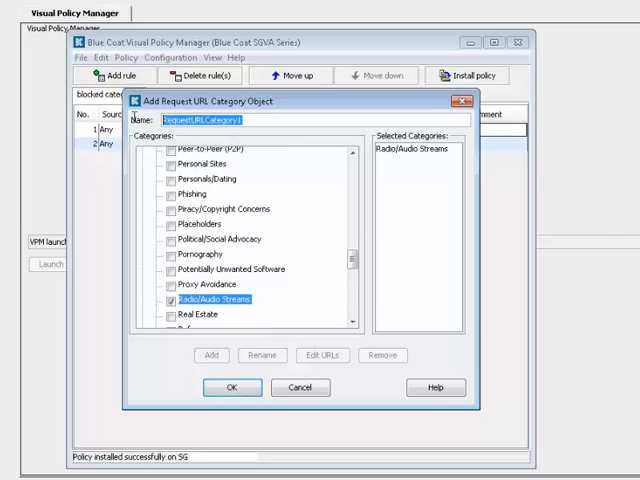
text(radio)
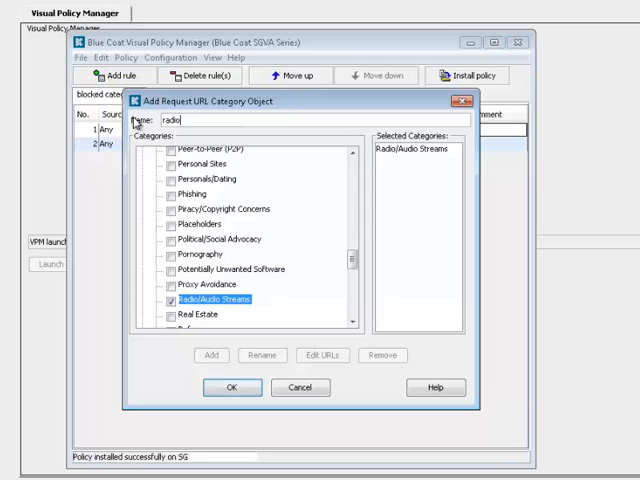
click(232, 388)
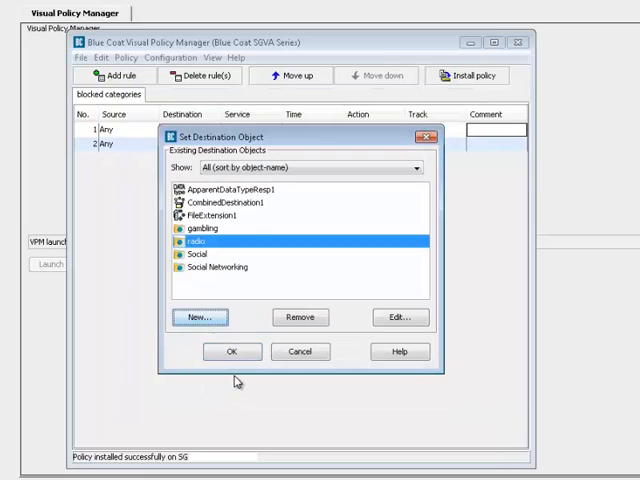
Set radio as the second rule's destination and start a new time object 'business hours'.
click(232, 352)
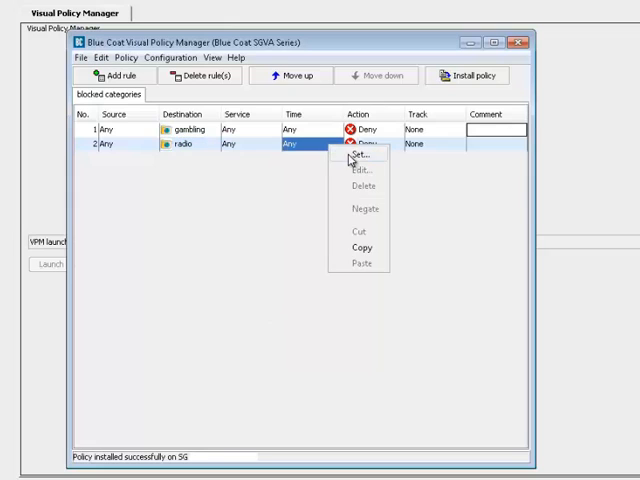
click(358, 154)
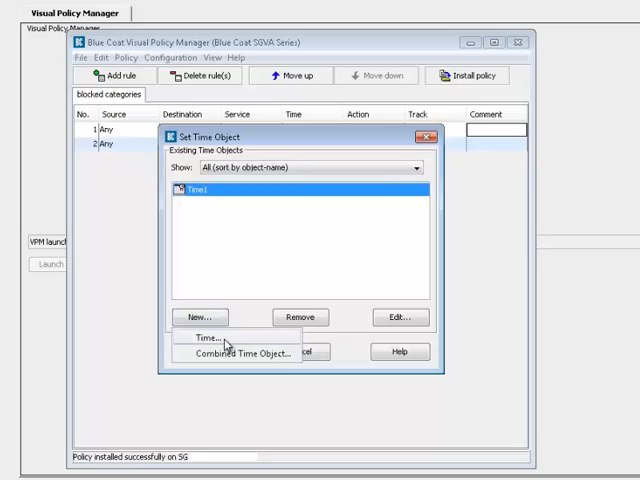
click(200, 336)
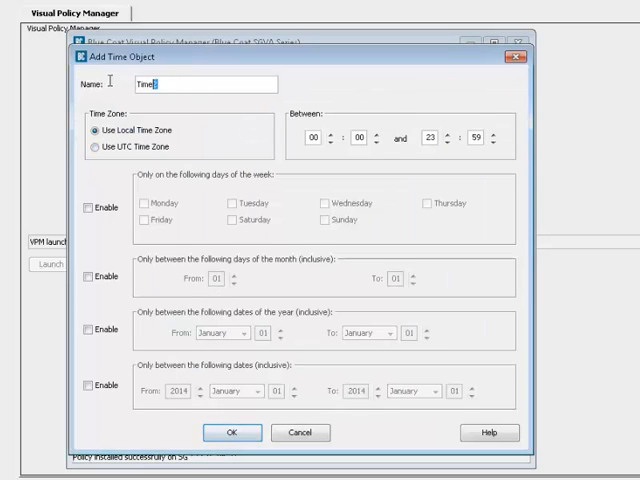
text(business hours)
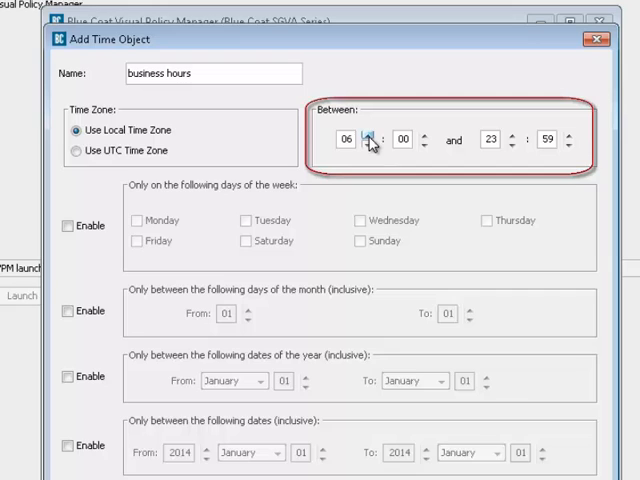
Define business hours as 09:00–17:59, Monday to Friday, and save the time object.
click(368, 134)
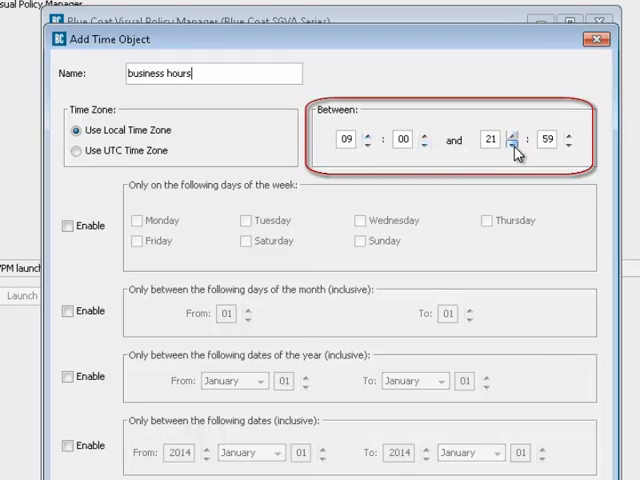
click(512, 144)
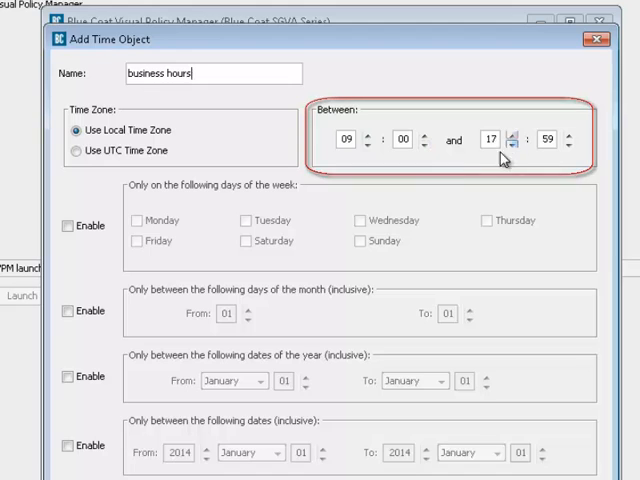
click(64, 224)
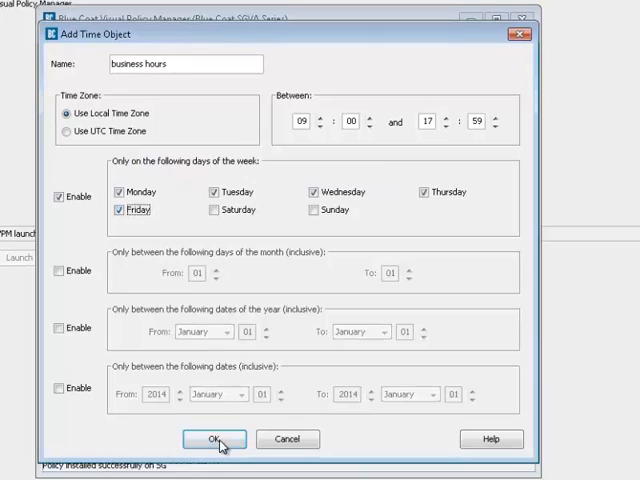
click(212, 440)
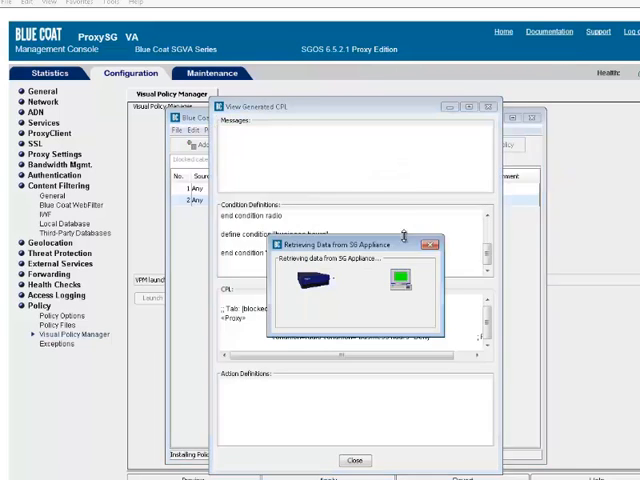
Confirm the business-hours time object on the radio deny rule and install the policy.
click(356, 460)
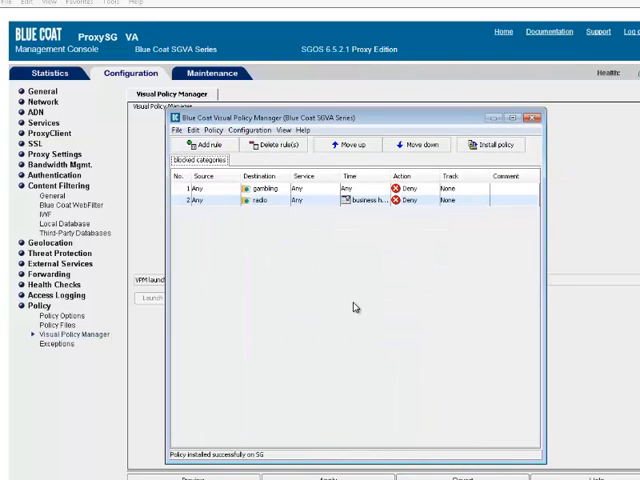